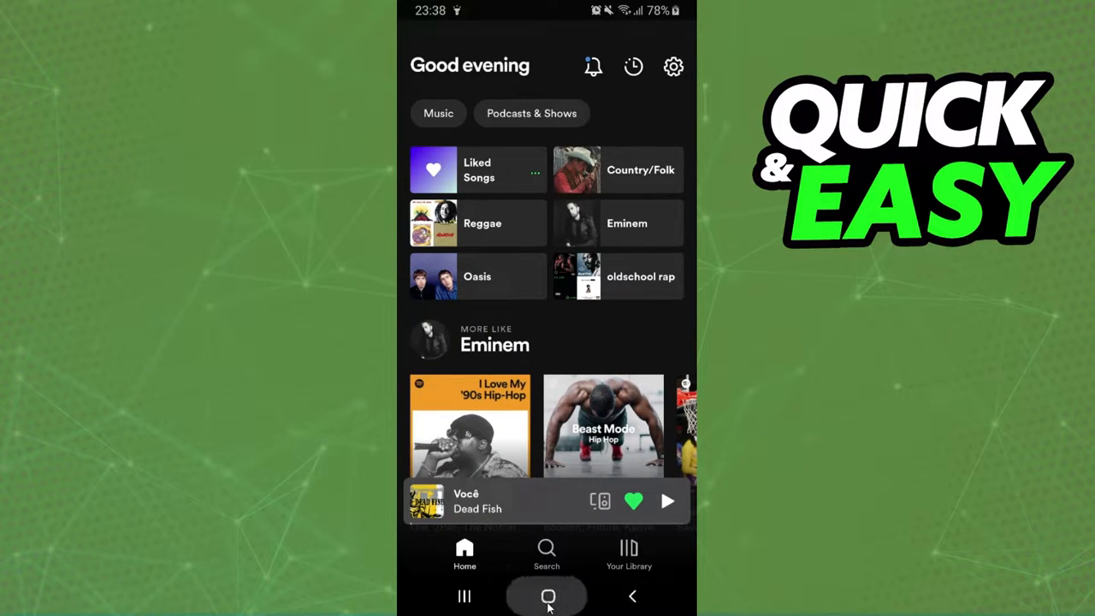
Step: Filter Your Library to Downloaded: Liked Songs, Country/Folk, Local Files, Your Episodes, Primocast
click(546, 597)
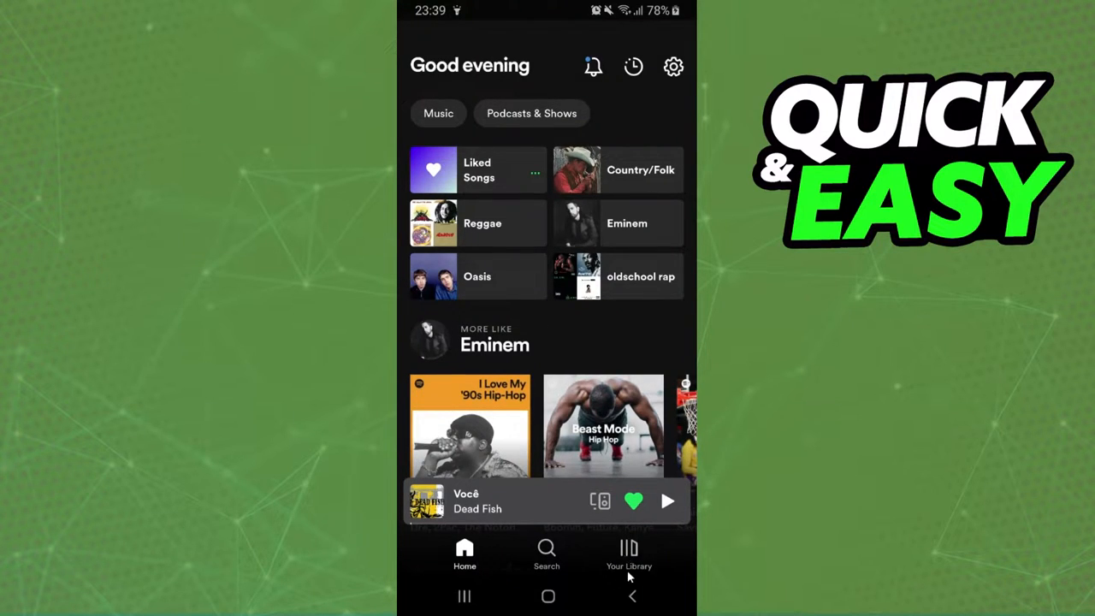
click(628, 552)
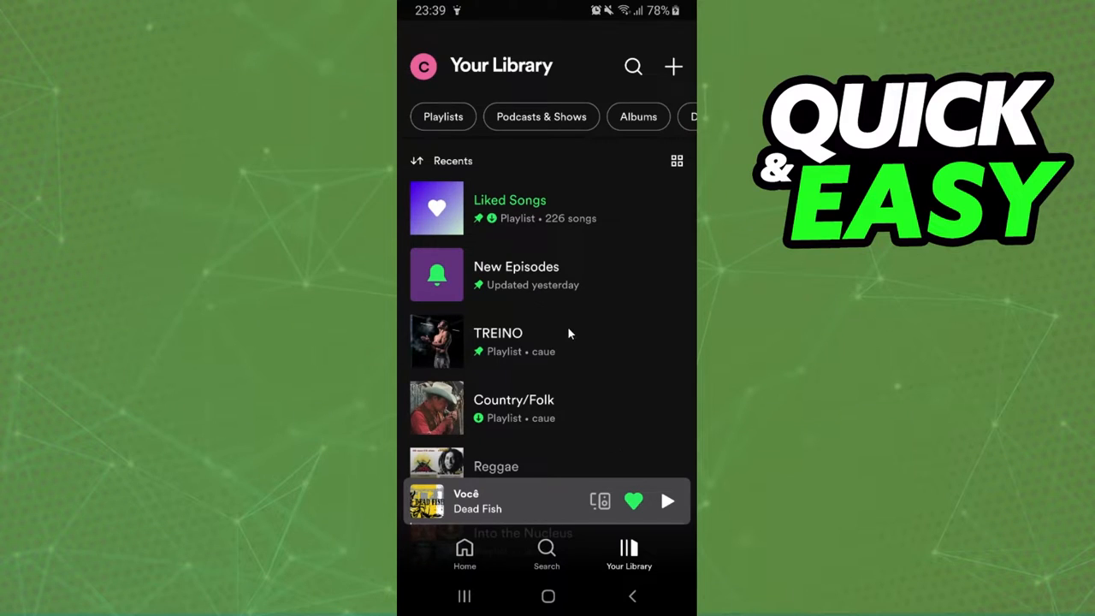
scroll(down, 3)
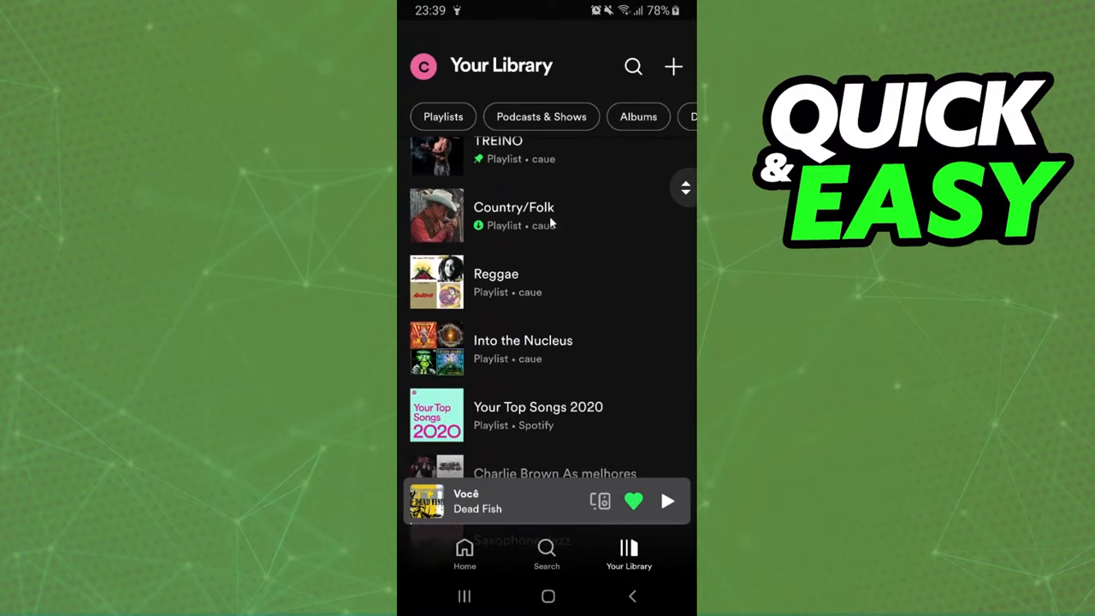
scroll(down, 3)
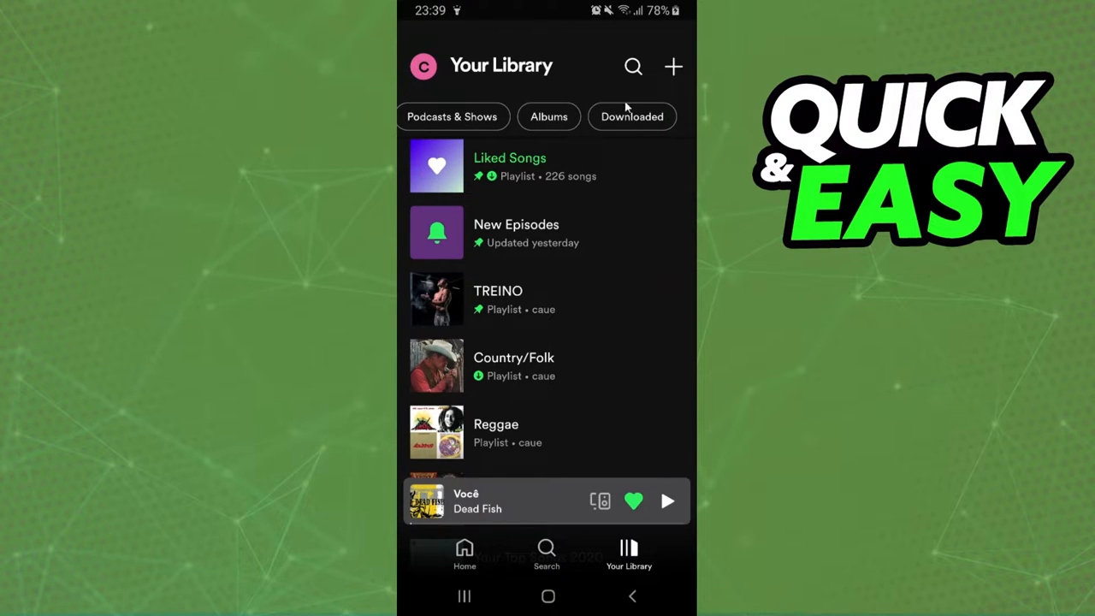
click(631, 117)
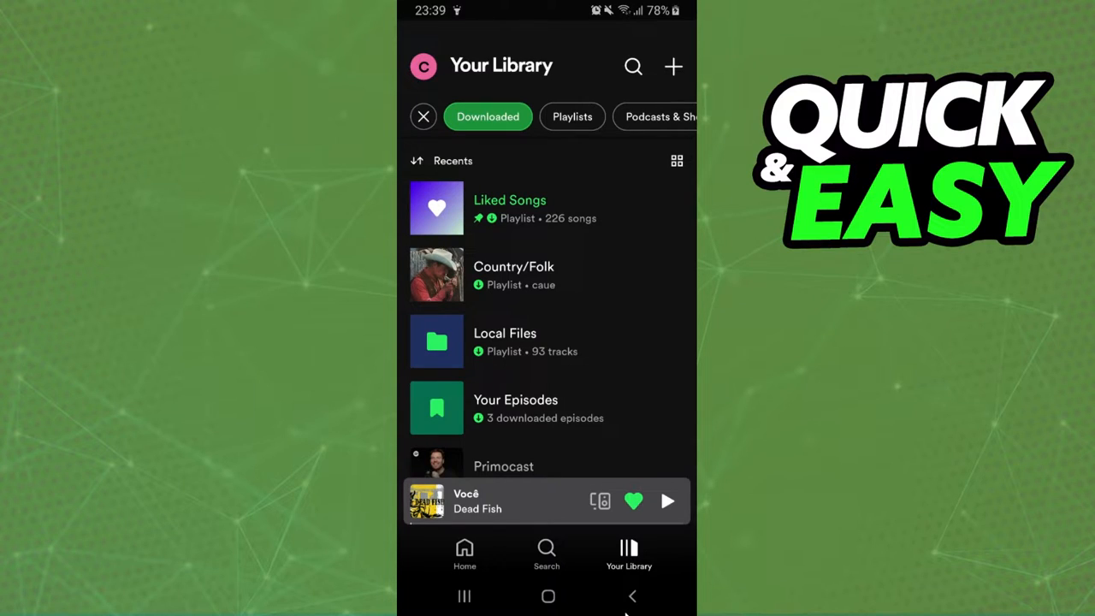
mouse_move(597, 569)
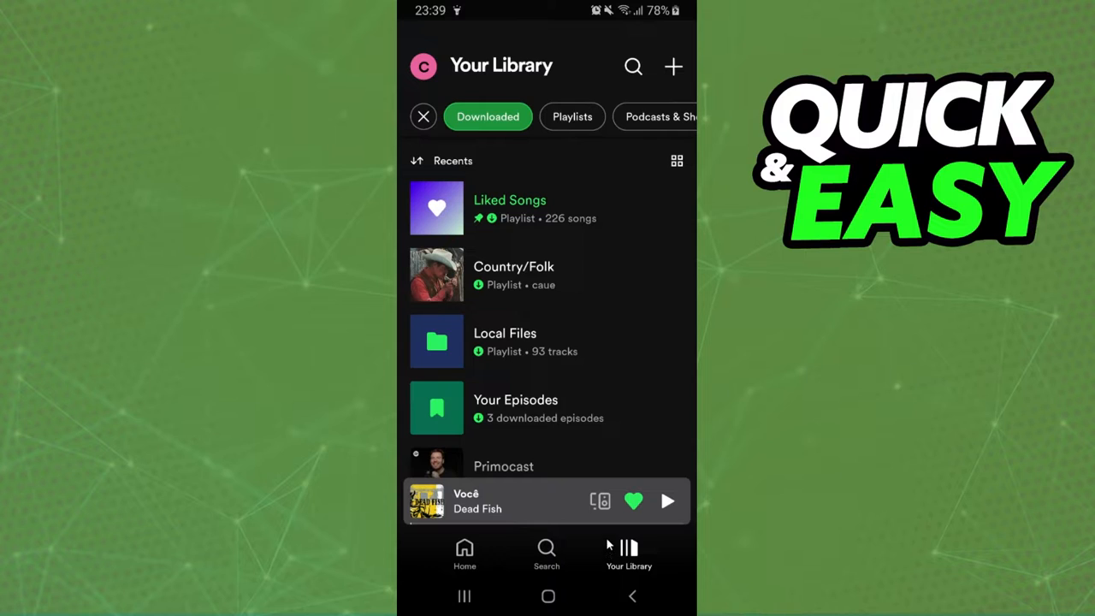
Step: Open Settings from Home and scroll to Storage: Downloads 1.1 GB, Cache 572.0 MB
click(465, 551)
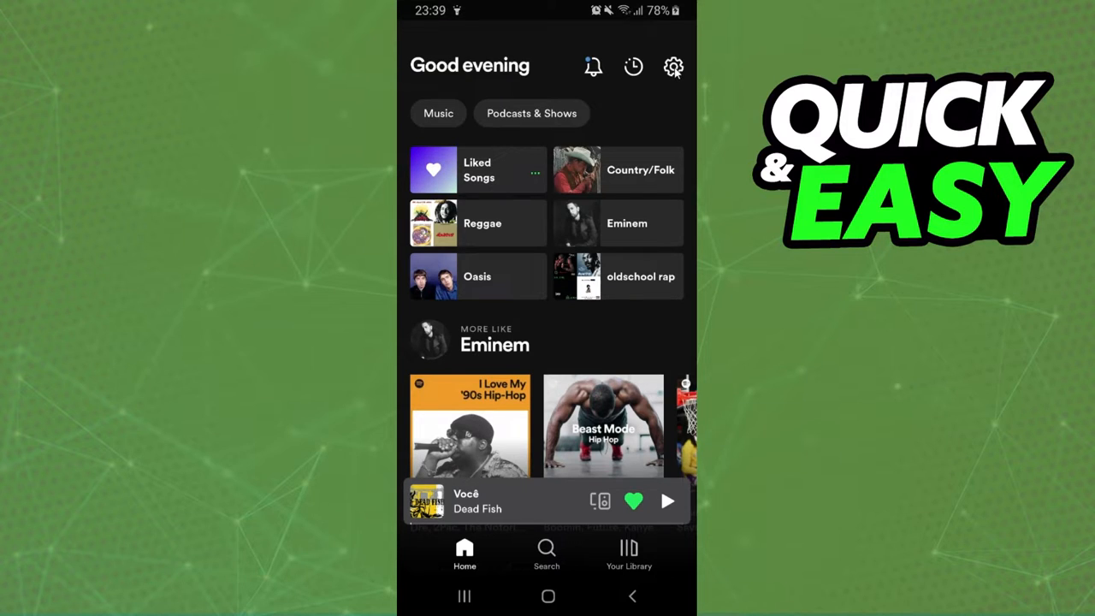
click(673, 67)
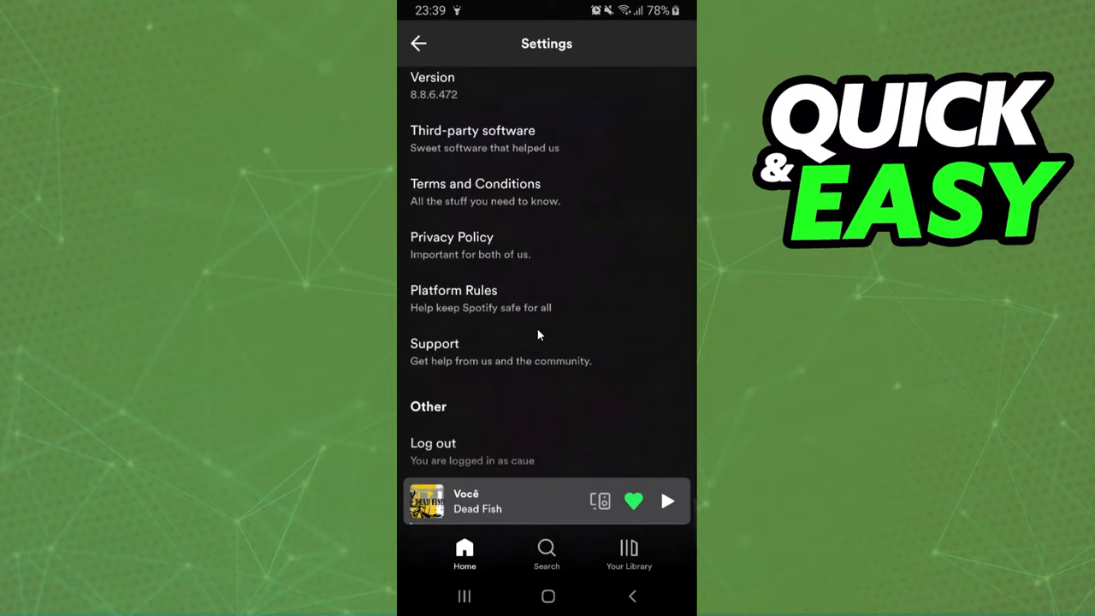
scroll(up, 3)
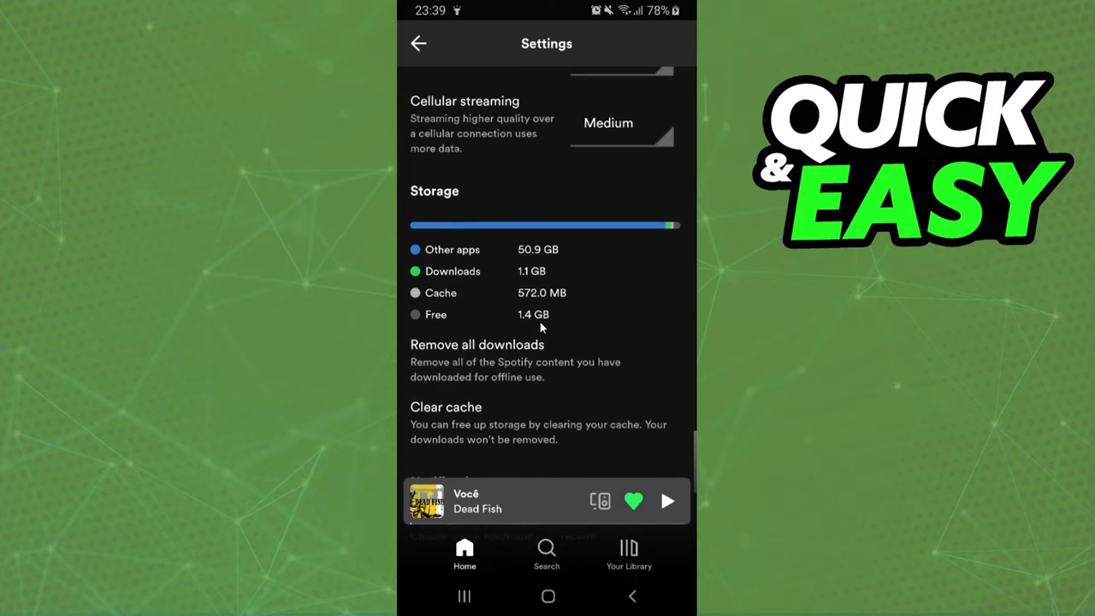
scroll(down, 3)
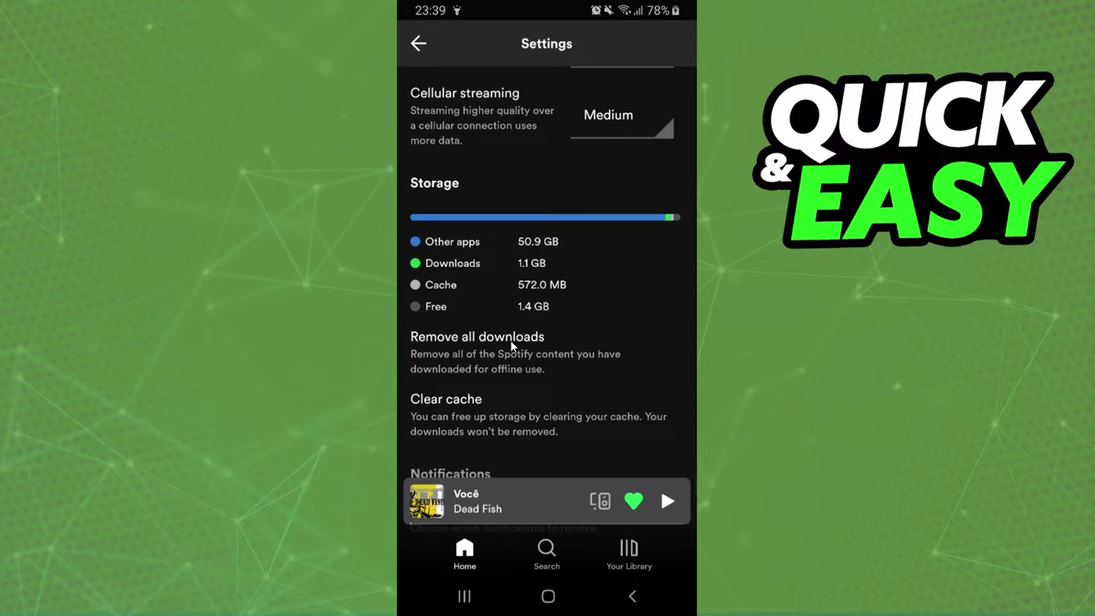
mouse_move(470, 350)
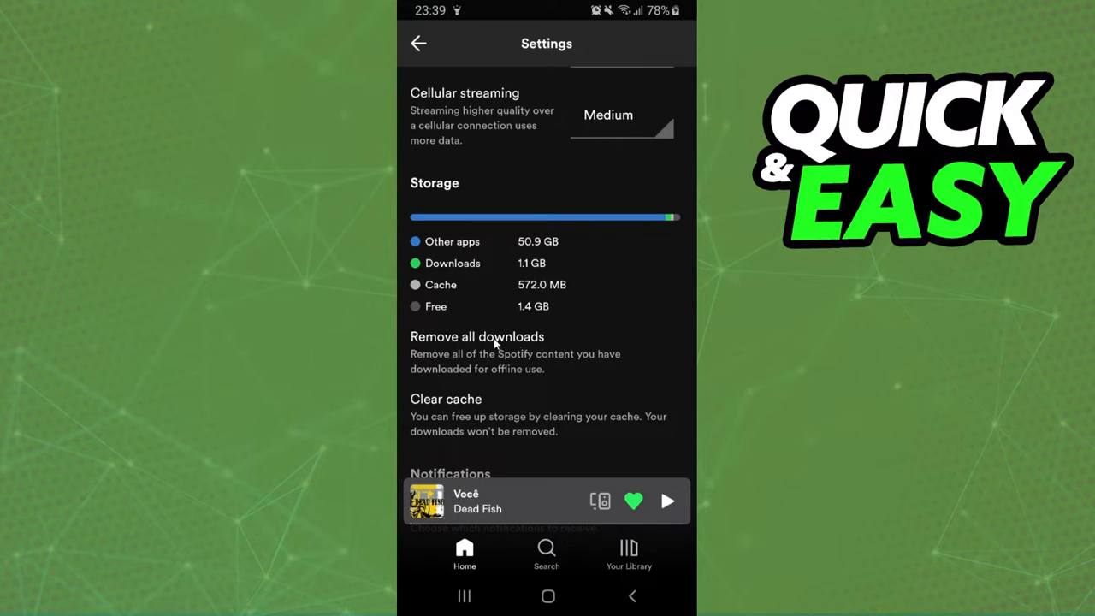
Step: Return to the Downloaded-filtered library listing Liked Songs, Country/Folk, Local Files, Your Episodes
click(628, 554)
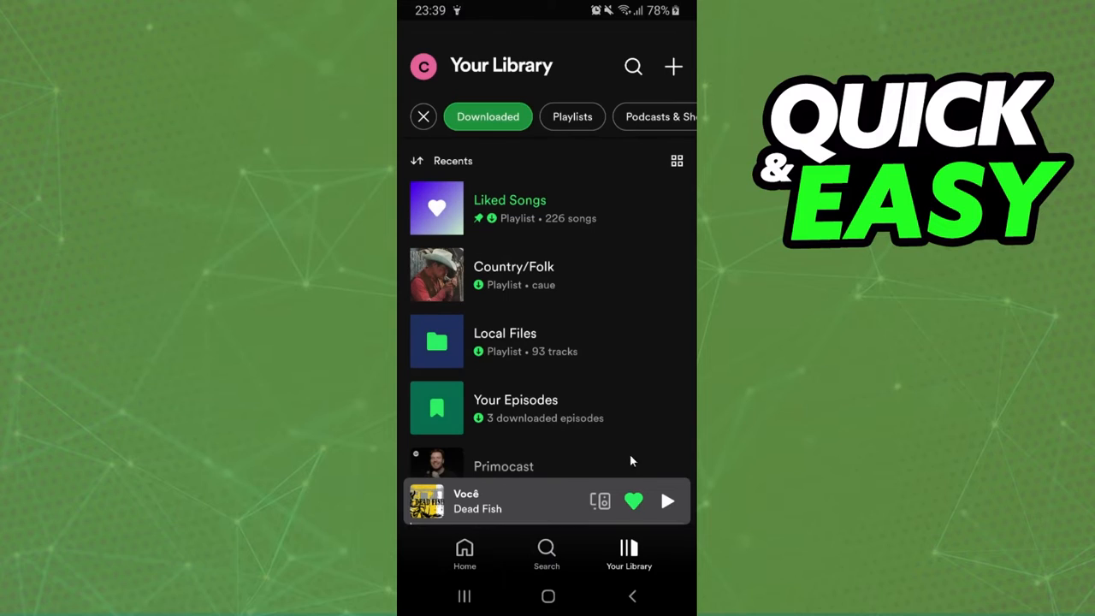
mouse_move(569, 379)
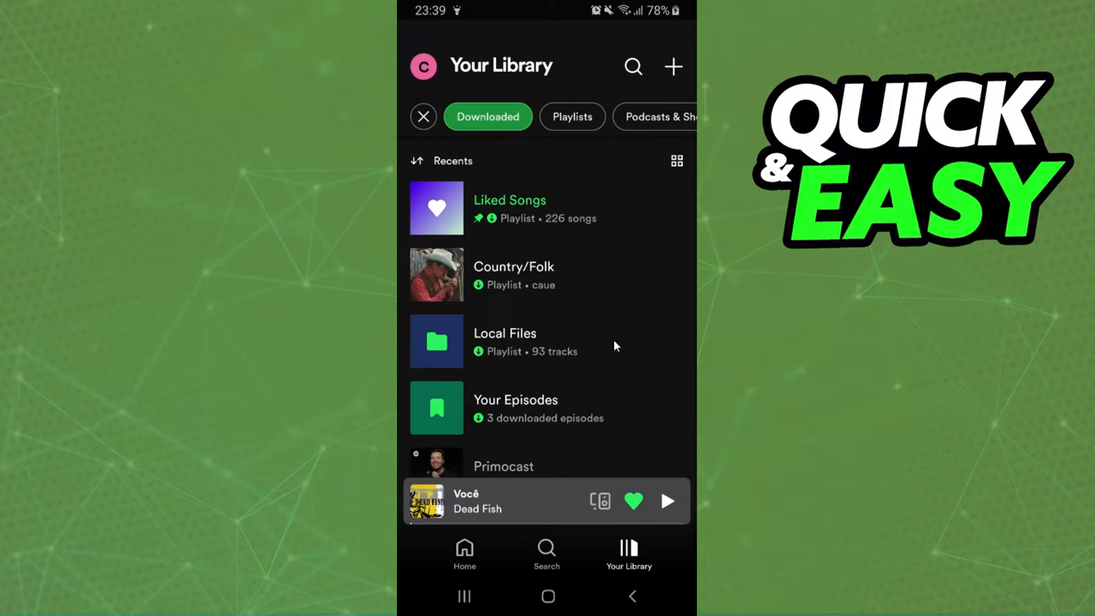
mouse_move(526, 361)
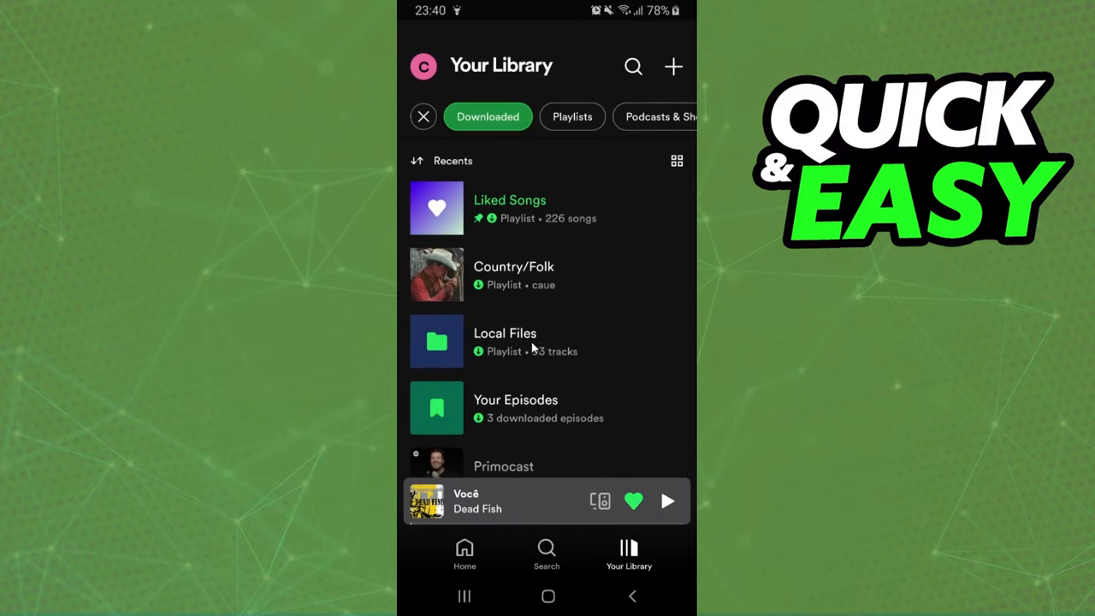
Step: Open Your Episodes and scroll through the downloaded saved episodes
click(515, 404)
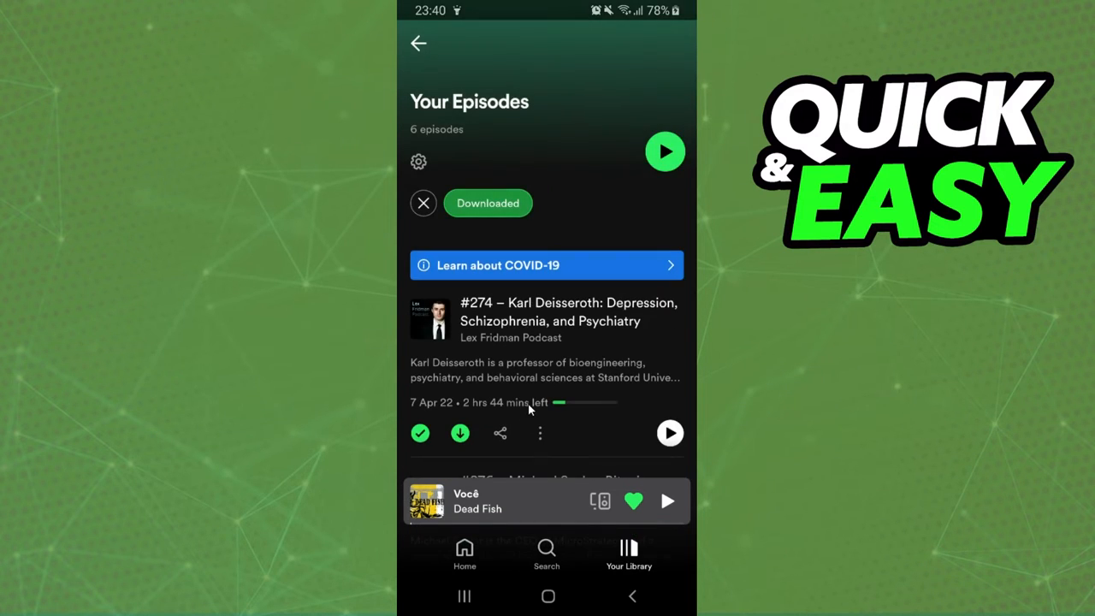
scroll(down, 3)
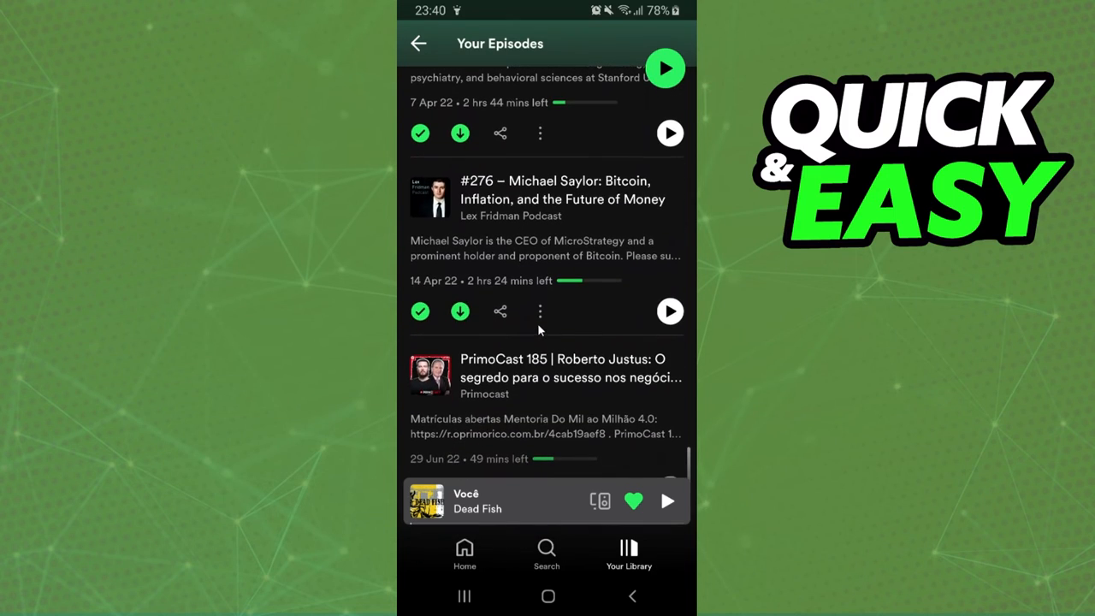
scroll(down, 3)
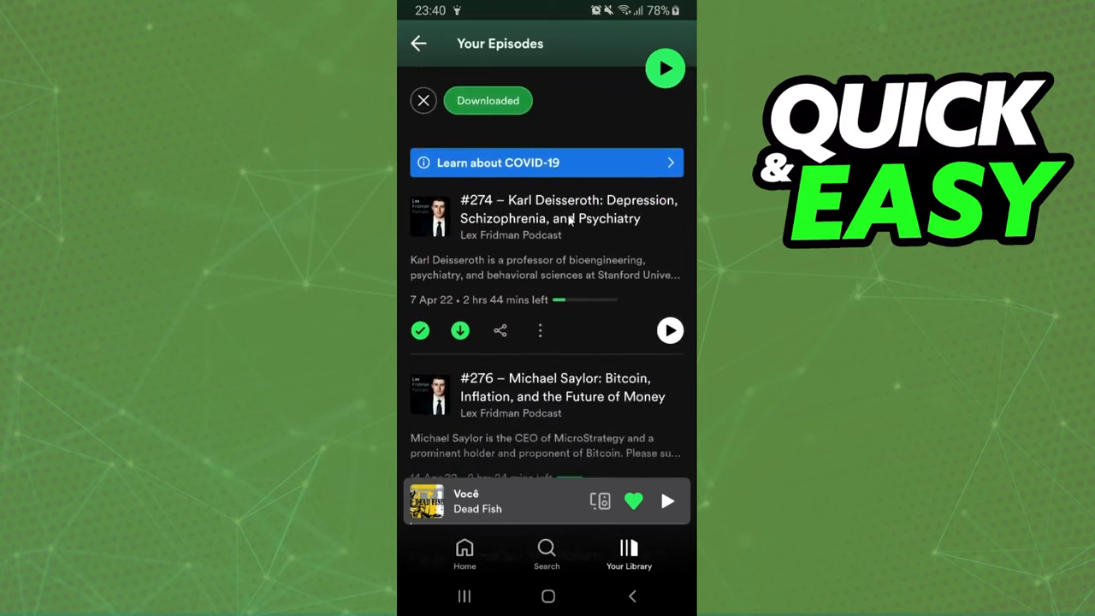
scroll(down, 3)
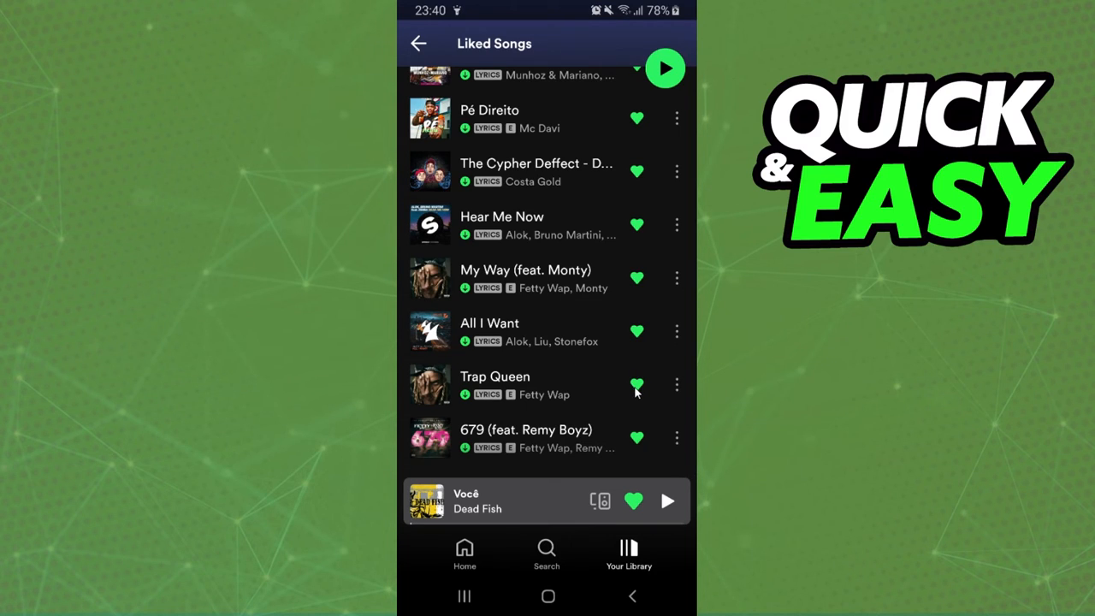
Step: Leave Spotify for the phone's home screen of app icons
click(547, 597)
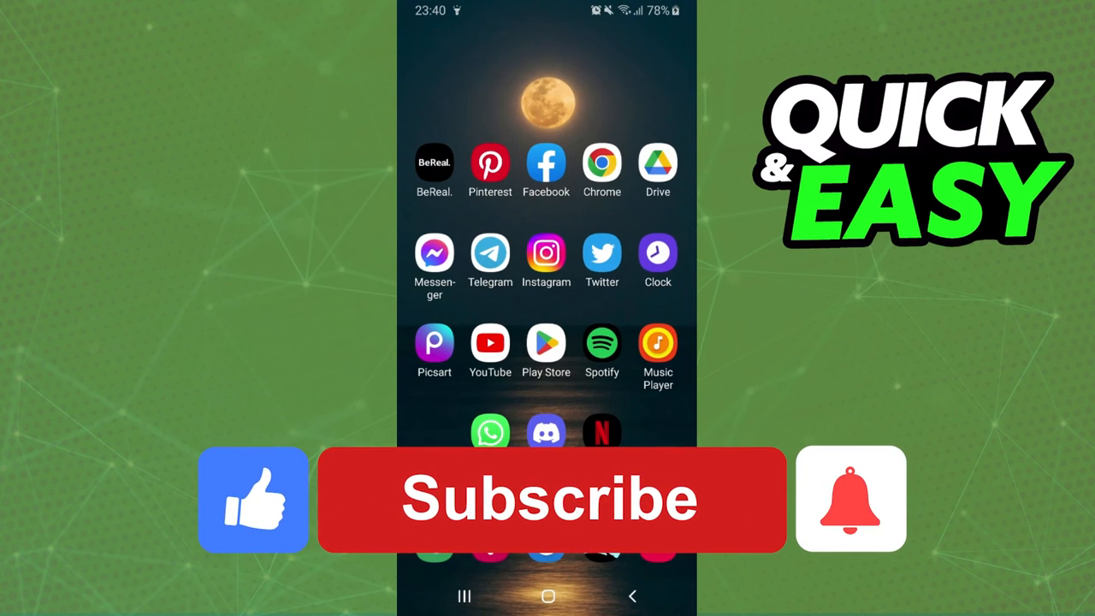
click(552, 500)
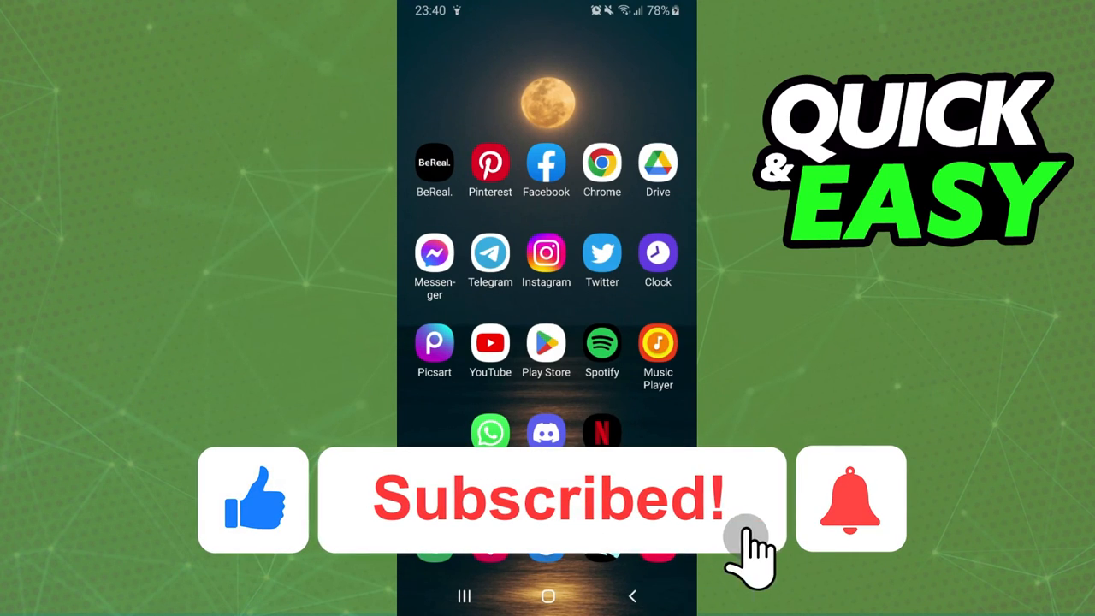
click(848, 499)
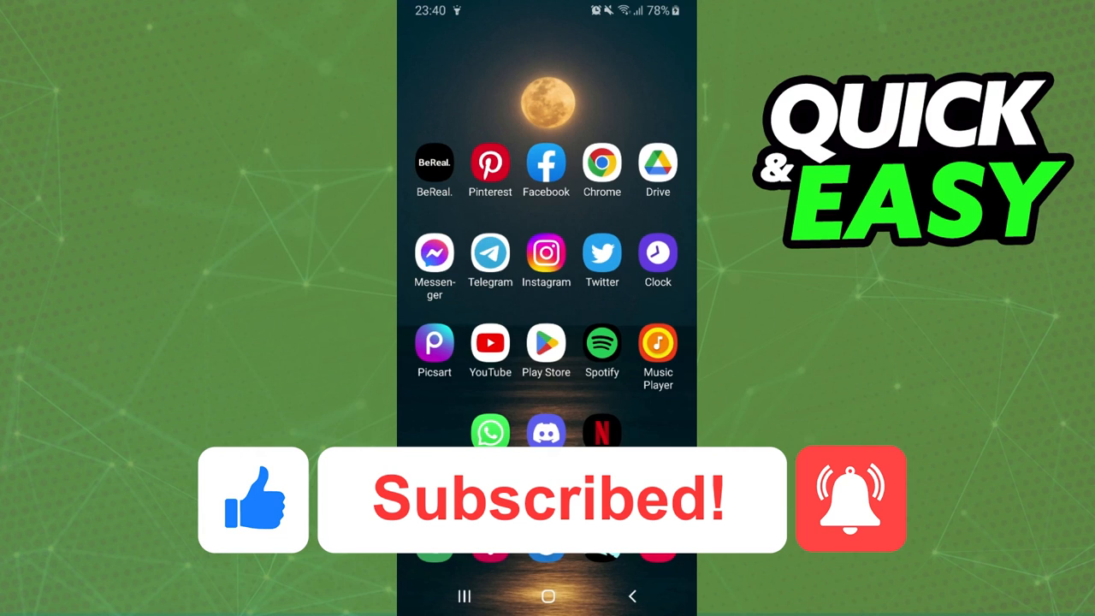